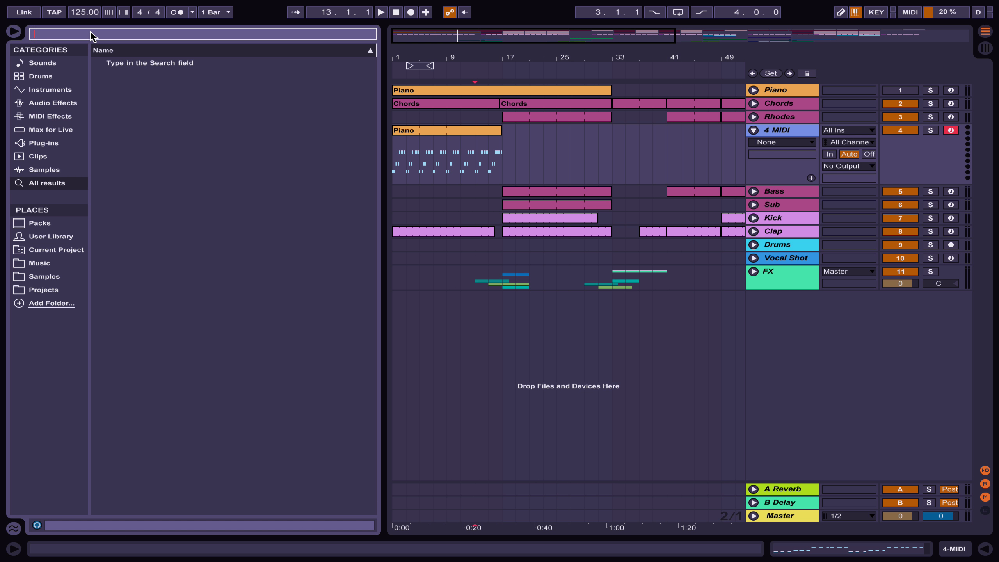
- Search the browser for 'm1' and load the Korg M1 instrument onto the 4 MIDI track
{"action": "type", "text": "m"}
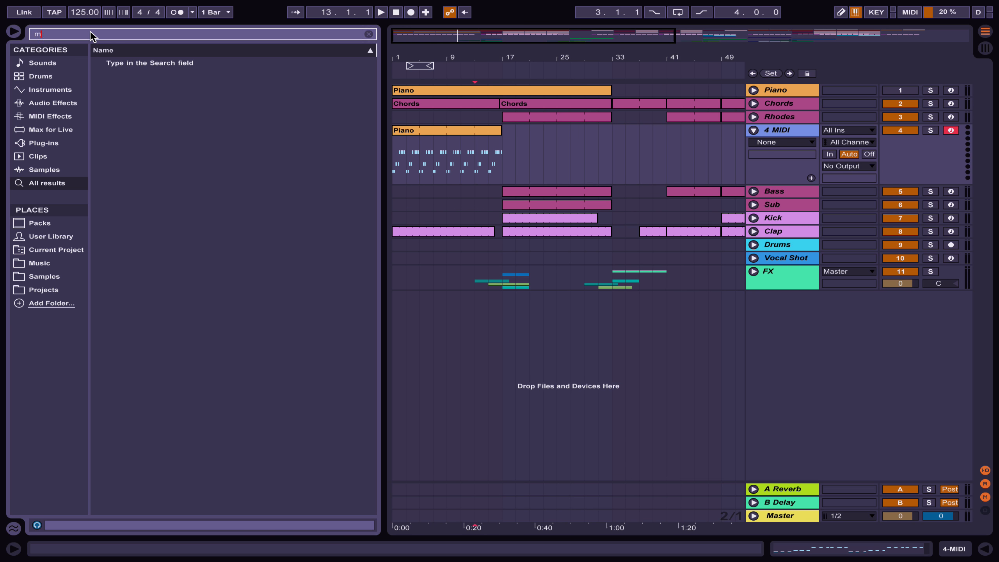
{"action": "type", "text": "1"}
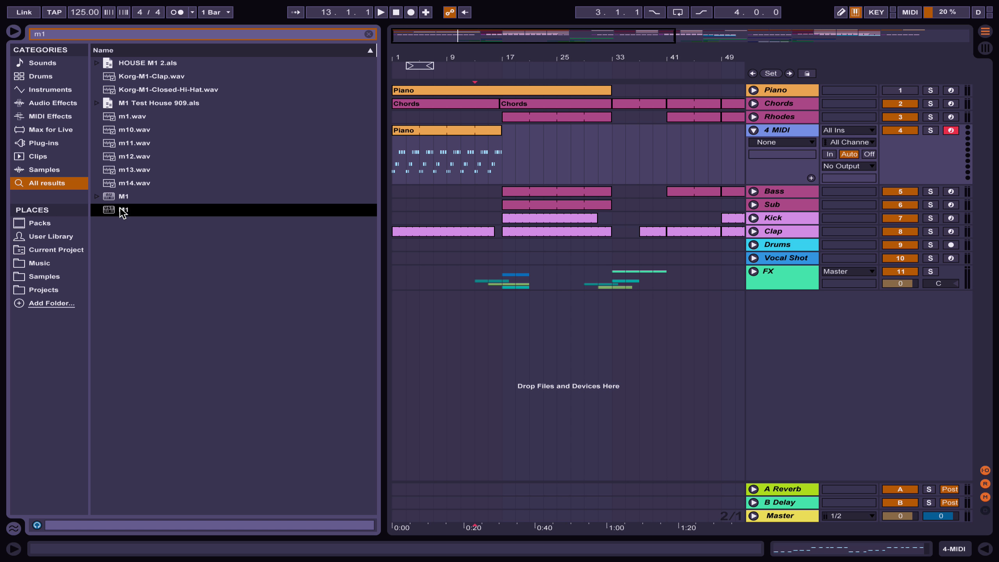
{"action": "double_click", "coordinate": [124, 210]}
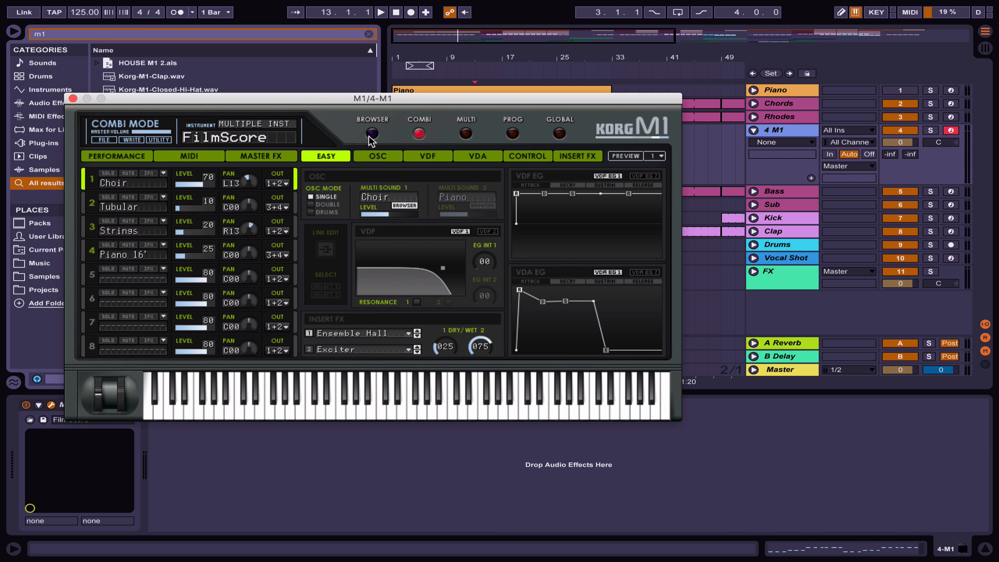
- Load the M1HouseSplit combi from the PIANO category in the M1 browser and close the plug-in
{"action": "left_click", "coordinate": [371, 134]}
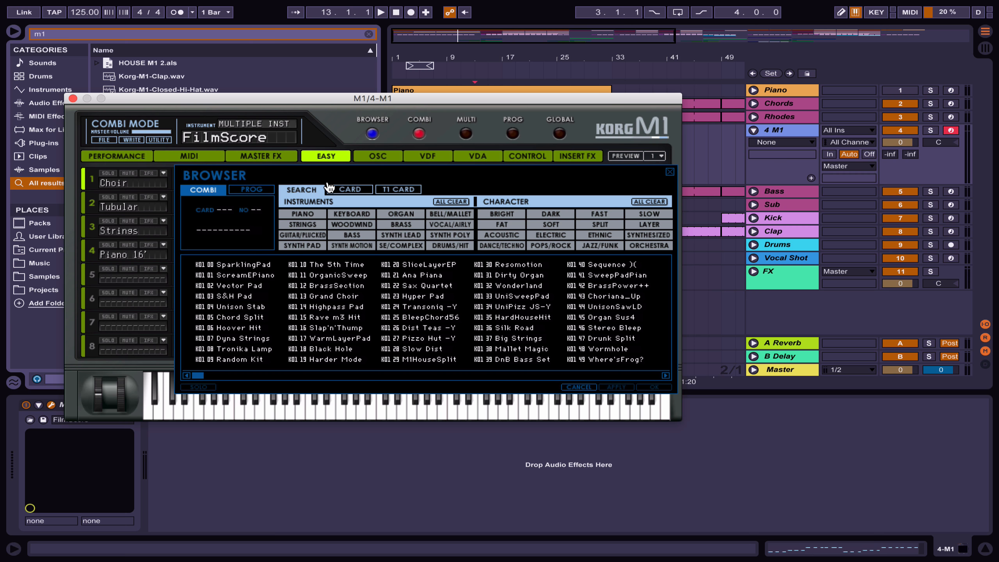
{"action": "left_click", "coordinate": [301, 213]}
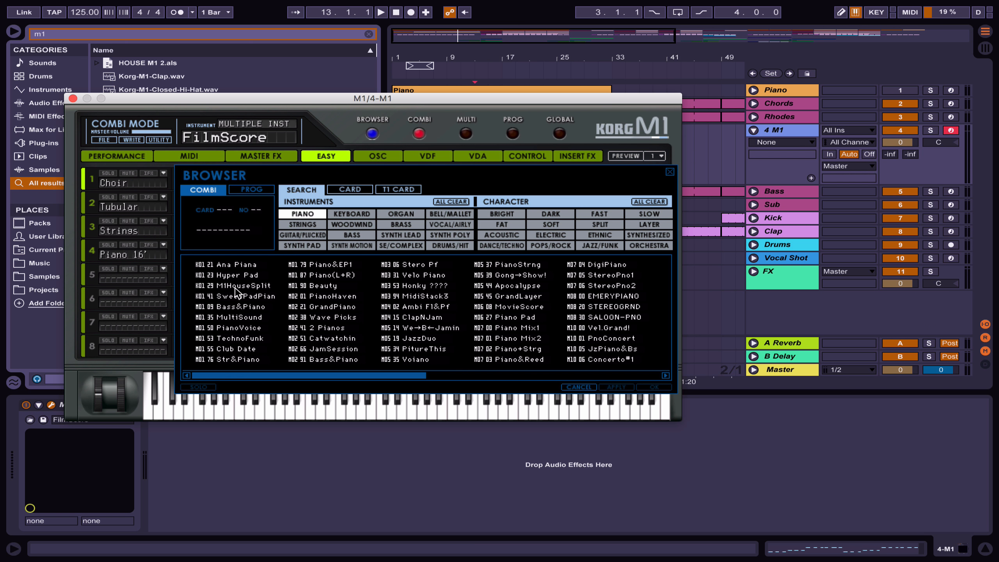
{"action": "double_click", "coordinate": [240, 285]}
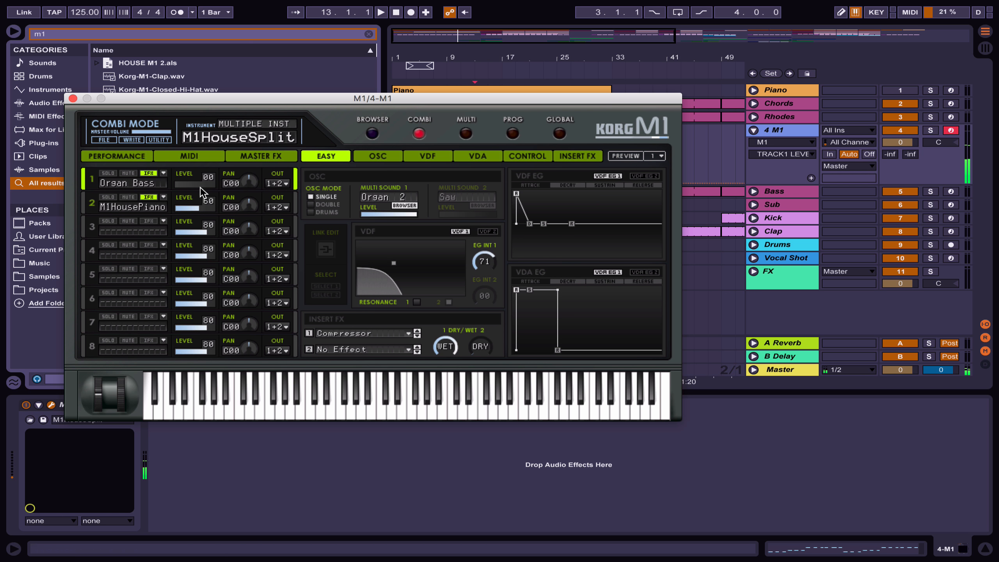
{"action": "left_click", "coordinate": [381, 398]}
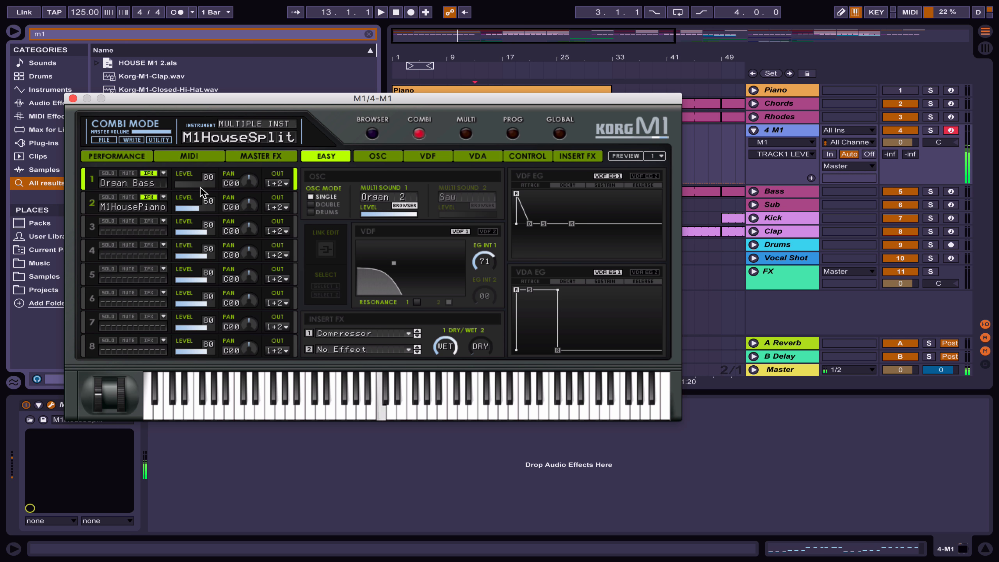
{"action": "left_click", "coordinate": [72, 99]}
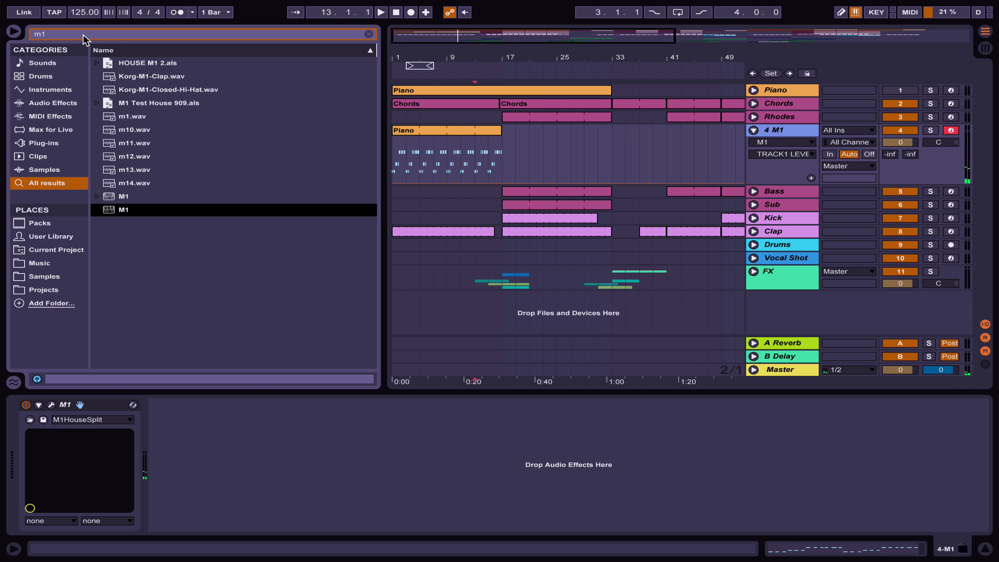
- Search for '7th' and add the Minor 7th.adv chord device ahead of the M1 instrument
{"action": "left_click", "coordinate": [125, 210]}
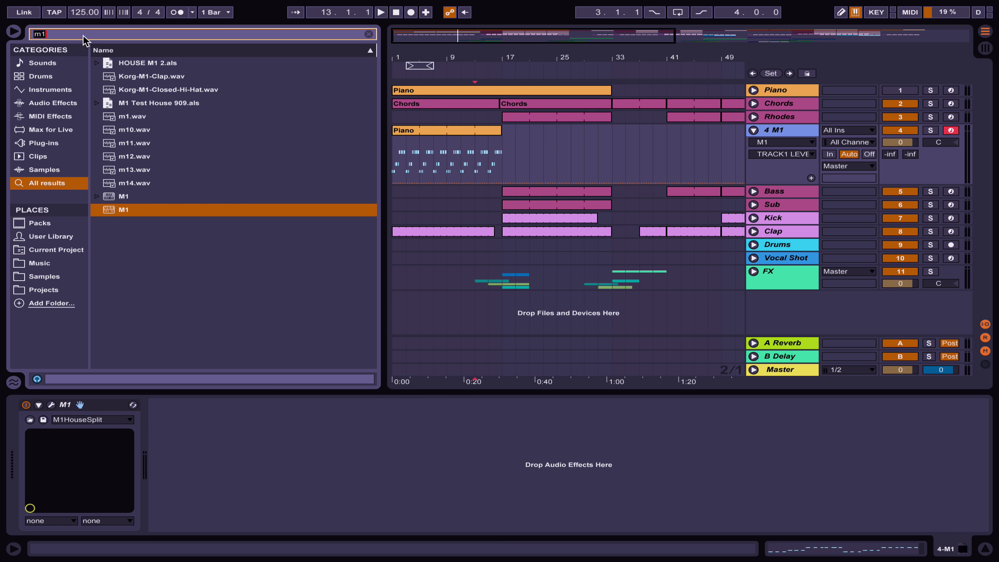
{"action": "type", "text": "7th"}
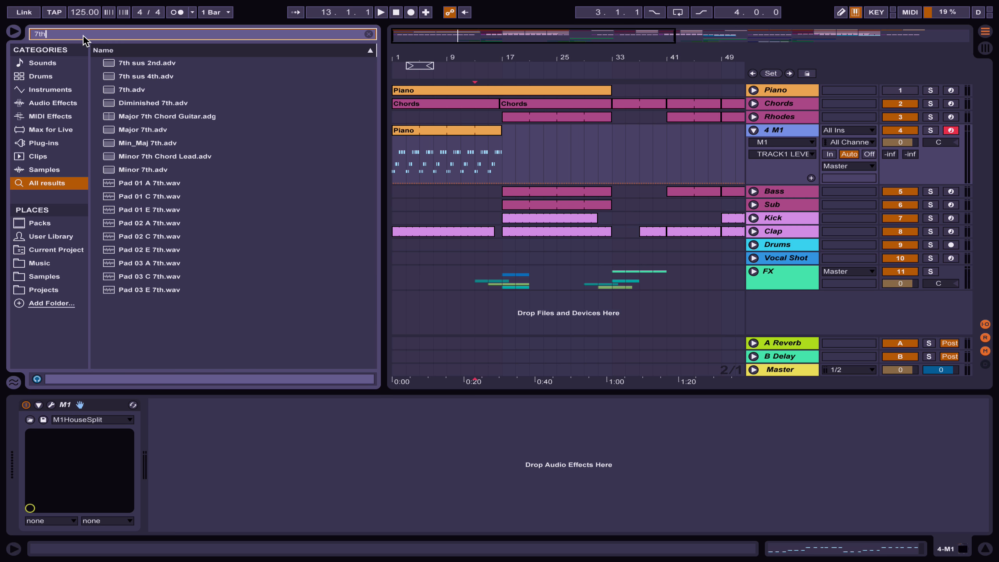
{"action": "left_click", "coordinate": [146, 169]}
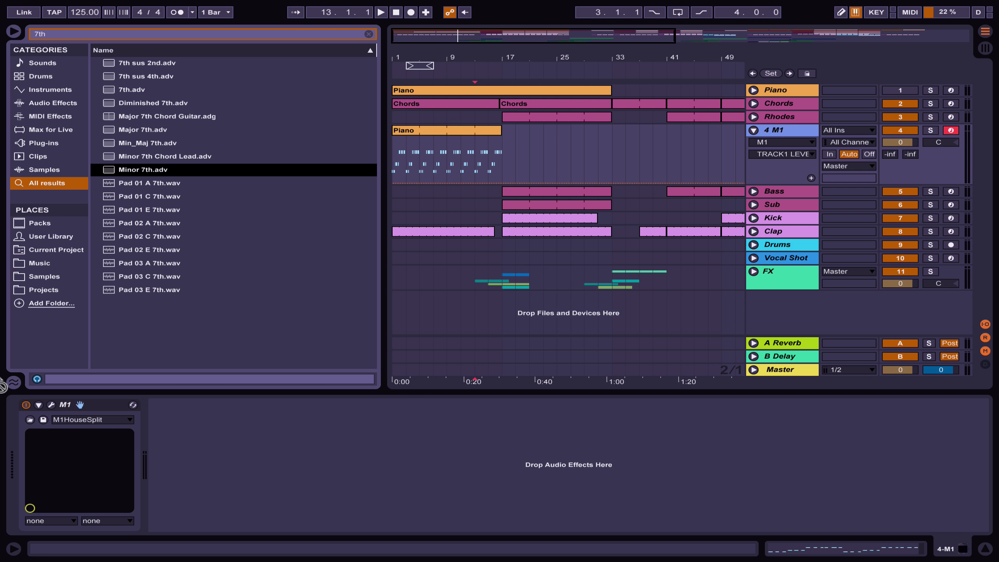
{"action": "double_click", "coordinate": [149, 169]}
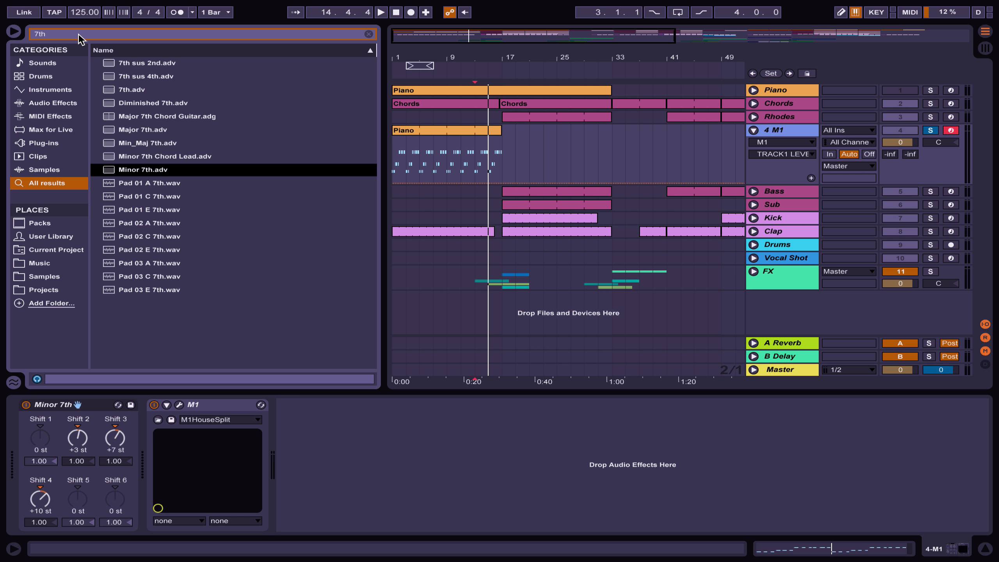
- Search for 'pro-r' and insert FabFilter Pro-R reverb after the Korg M1
{"action": "type", "text": "reve"}
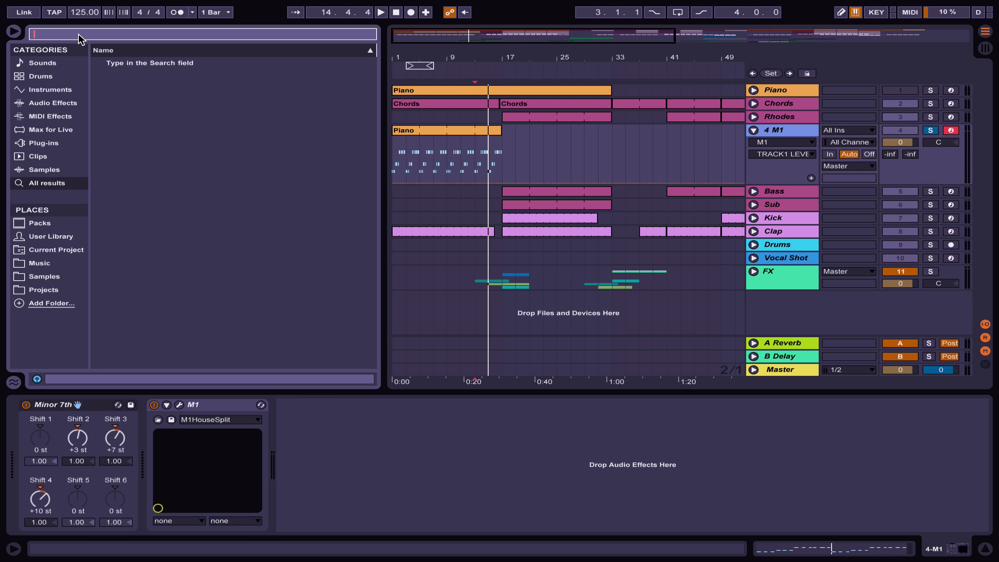
{"action": "type", "text": "pro-r"}
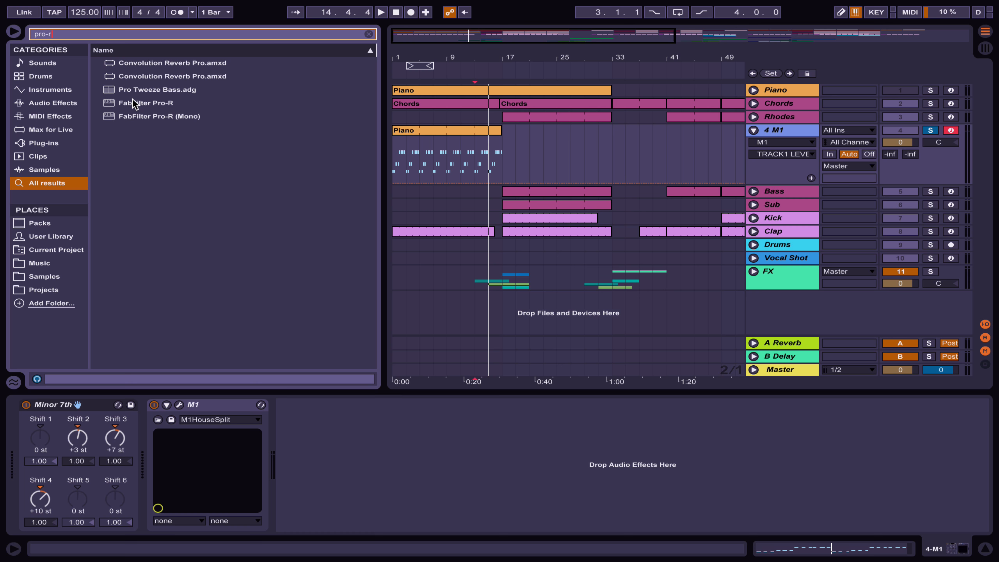
{"action": "double_click", "coordinate": [146, 102]}
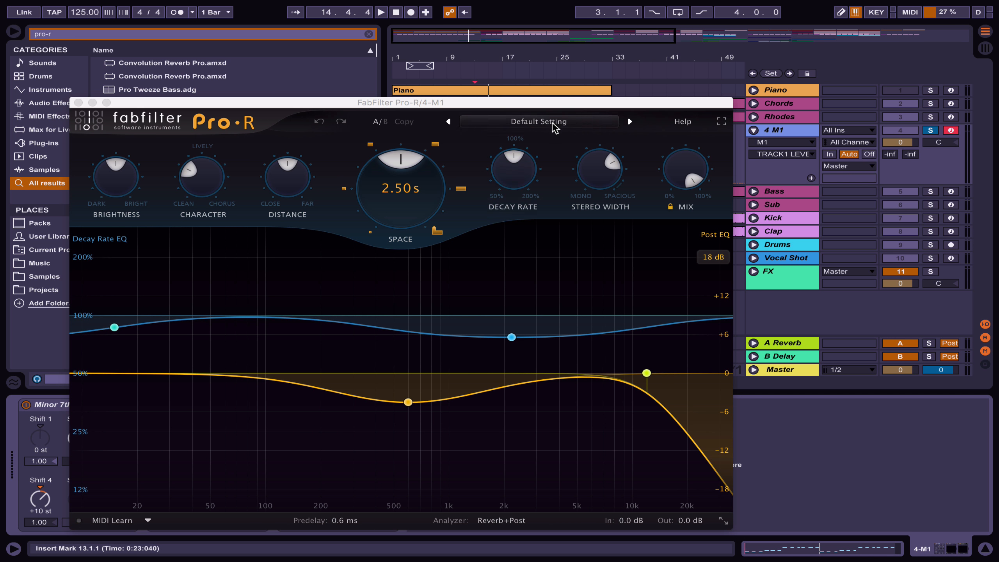
- Choose the Piano Room Large preset from Pro-R's Medium preset folder
{"action": "left_click", "coordinate": [538, 121]}
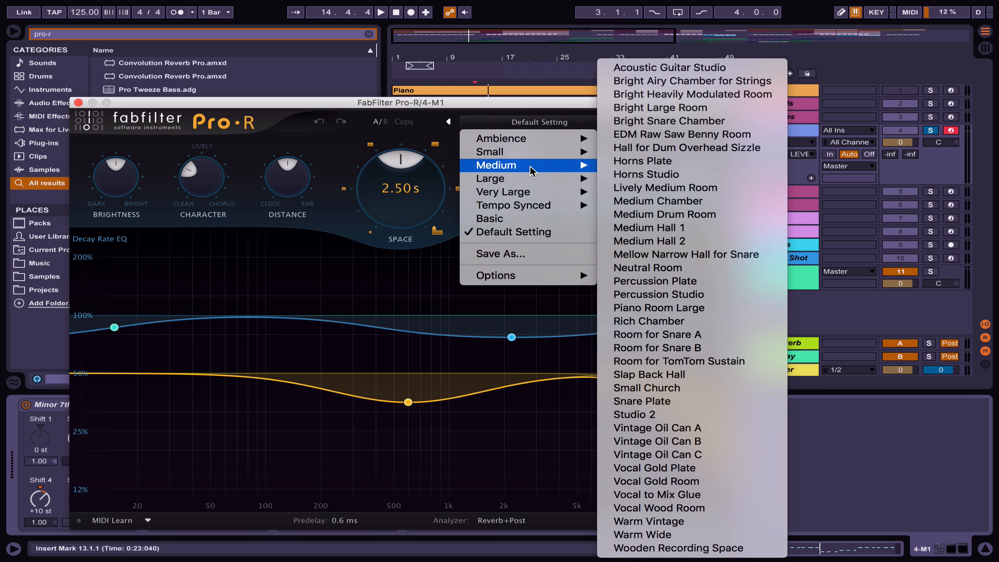
{"action": "mouse_move", "coordinate": [659, 307]}
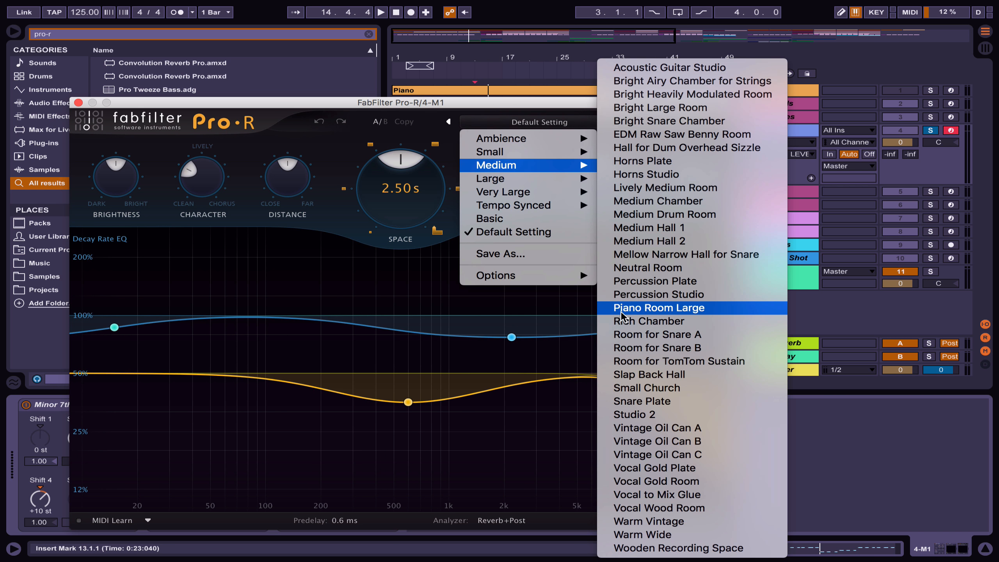
{"action": "left_click", "coordinate": [659, 308]}
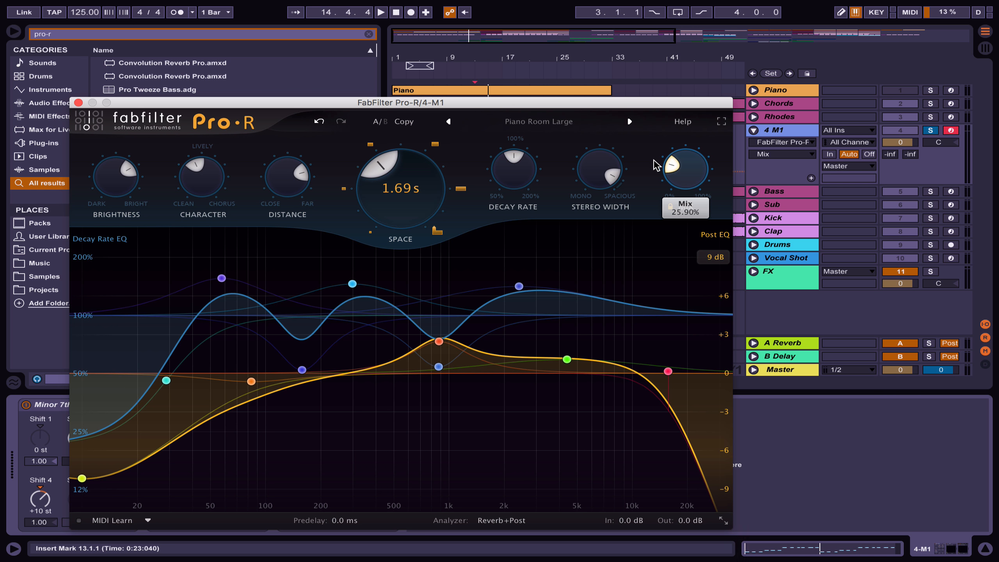
{"action": "mouse_move", "coordinate": [351, 191]}
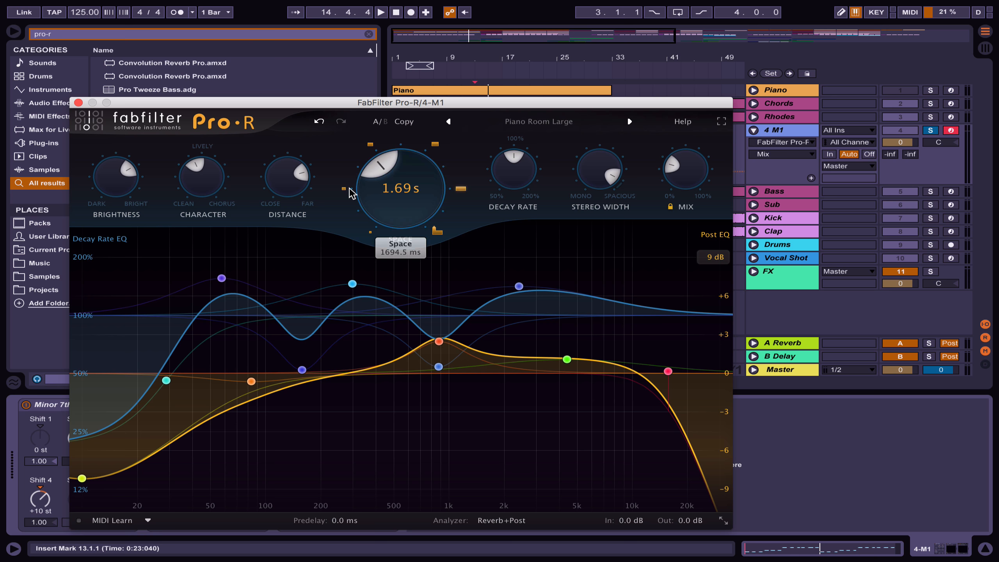
{"action": "mouse_move", "coordinate": [414, 178]}
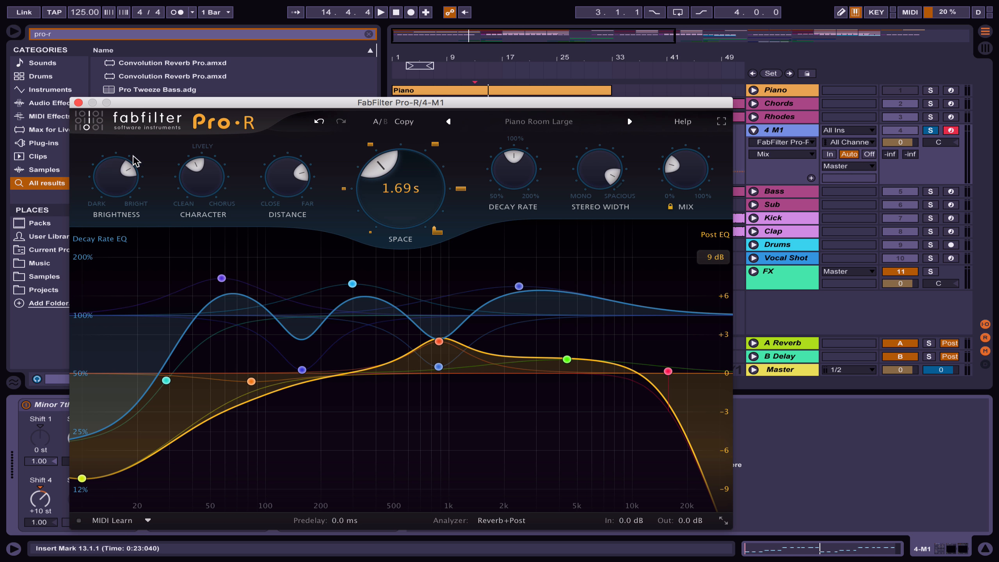
{"action": "mouse_move", "coordinate": [376, 198]}
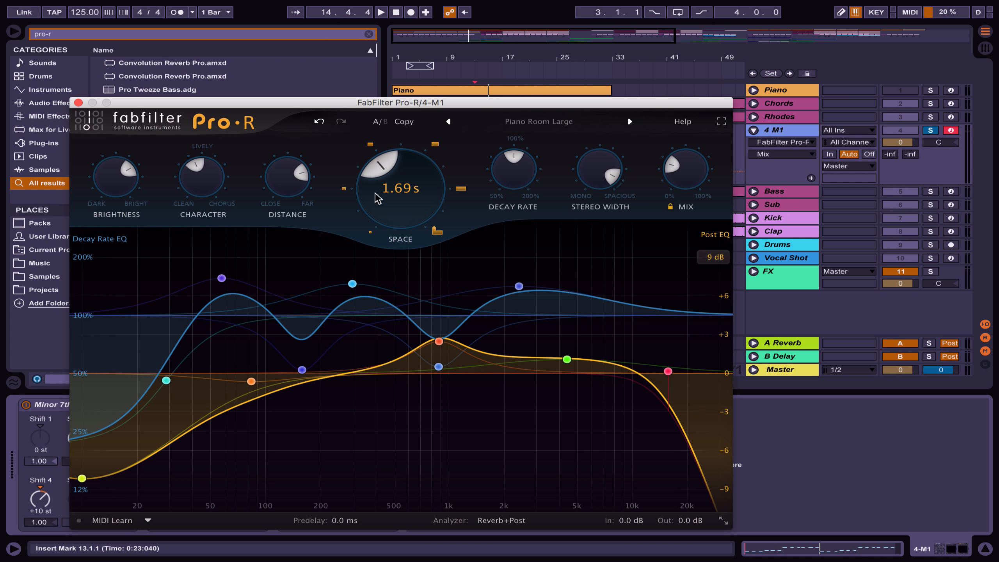
{"action": "mouse_move", "coordinate": [559, 174]}
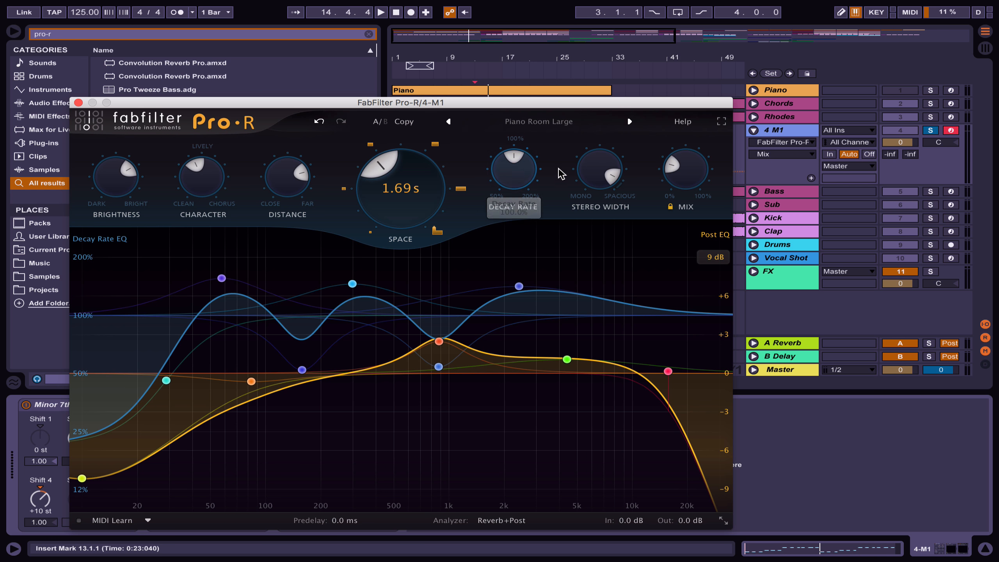
{"action": "mouse_move", "coordinate": [245, 150]}
{"action": "type", "text": "sat"}
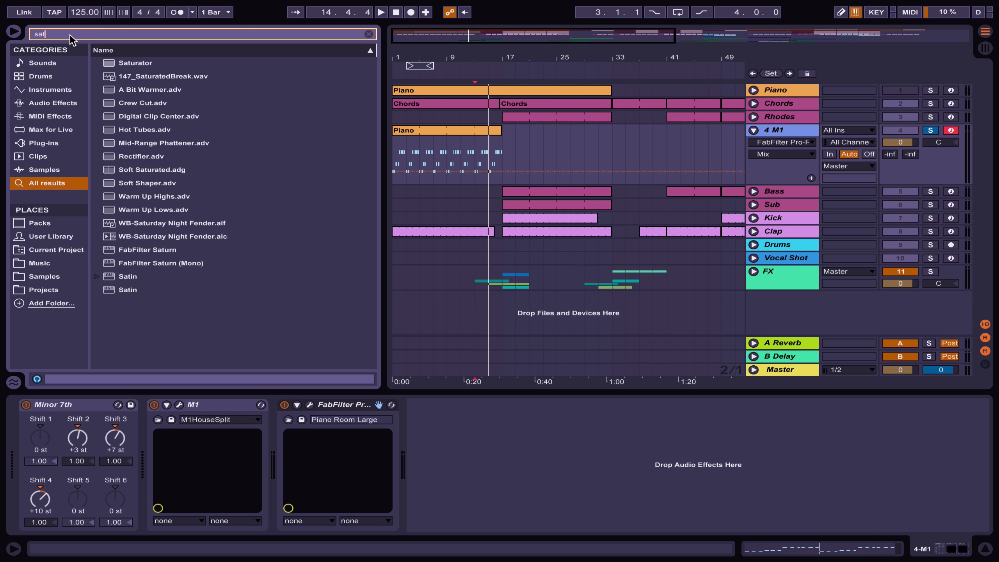
- Add the Saturator effect after Pro-R on the M1 track
{"action": "double_click", "coordinate": [135, 63]}
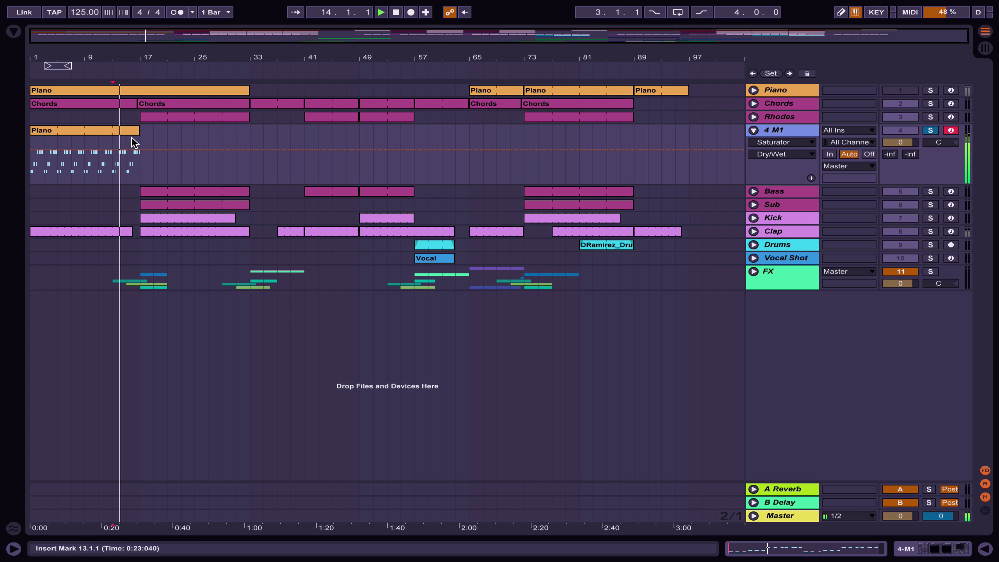
- Duplicate the Piano clip on the M1 track to run through bar 33 and unsolo the track
{"action": "left_click", "coordinate": [83, 130]}
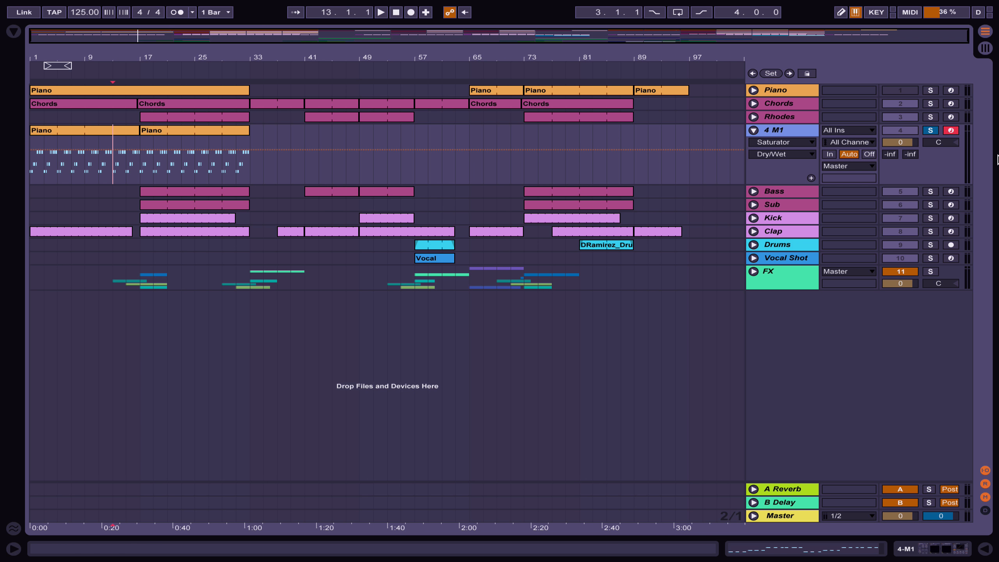
{"action": "left_click", "coordinate": [381, 13]}
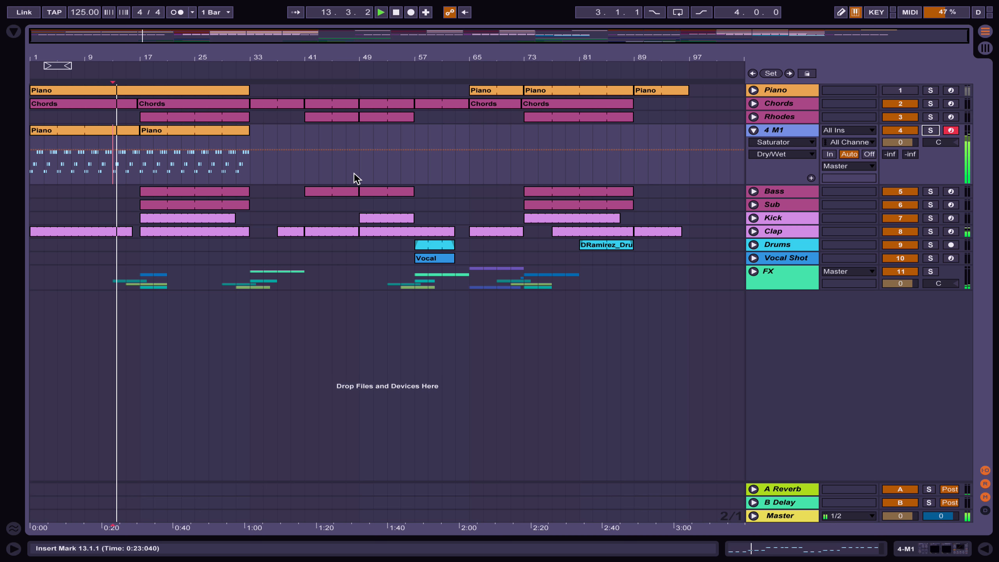